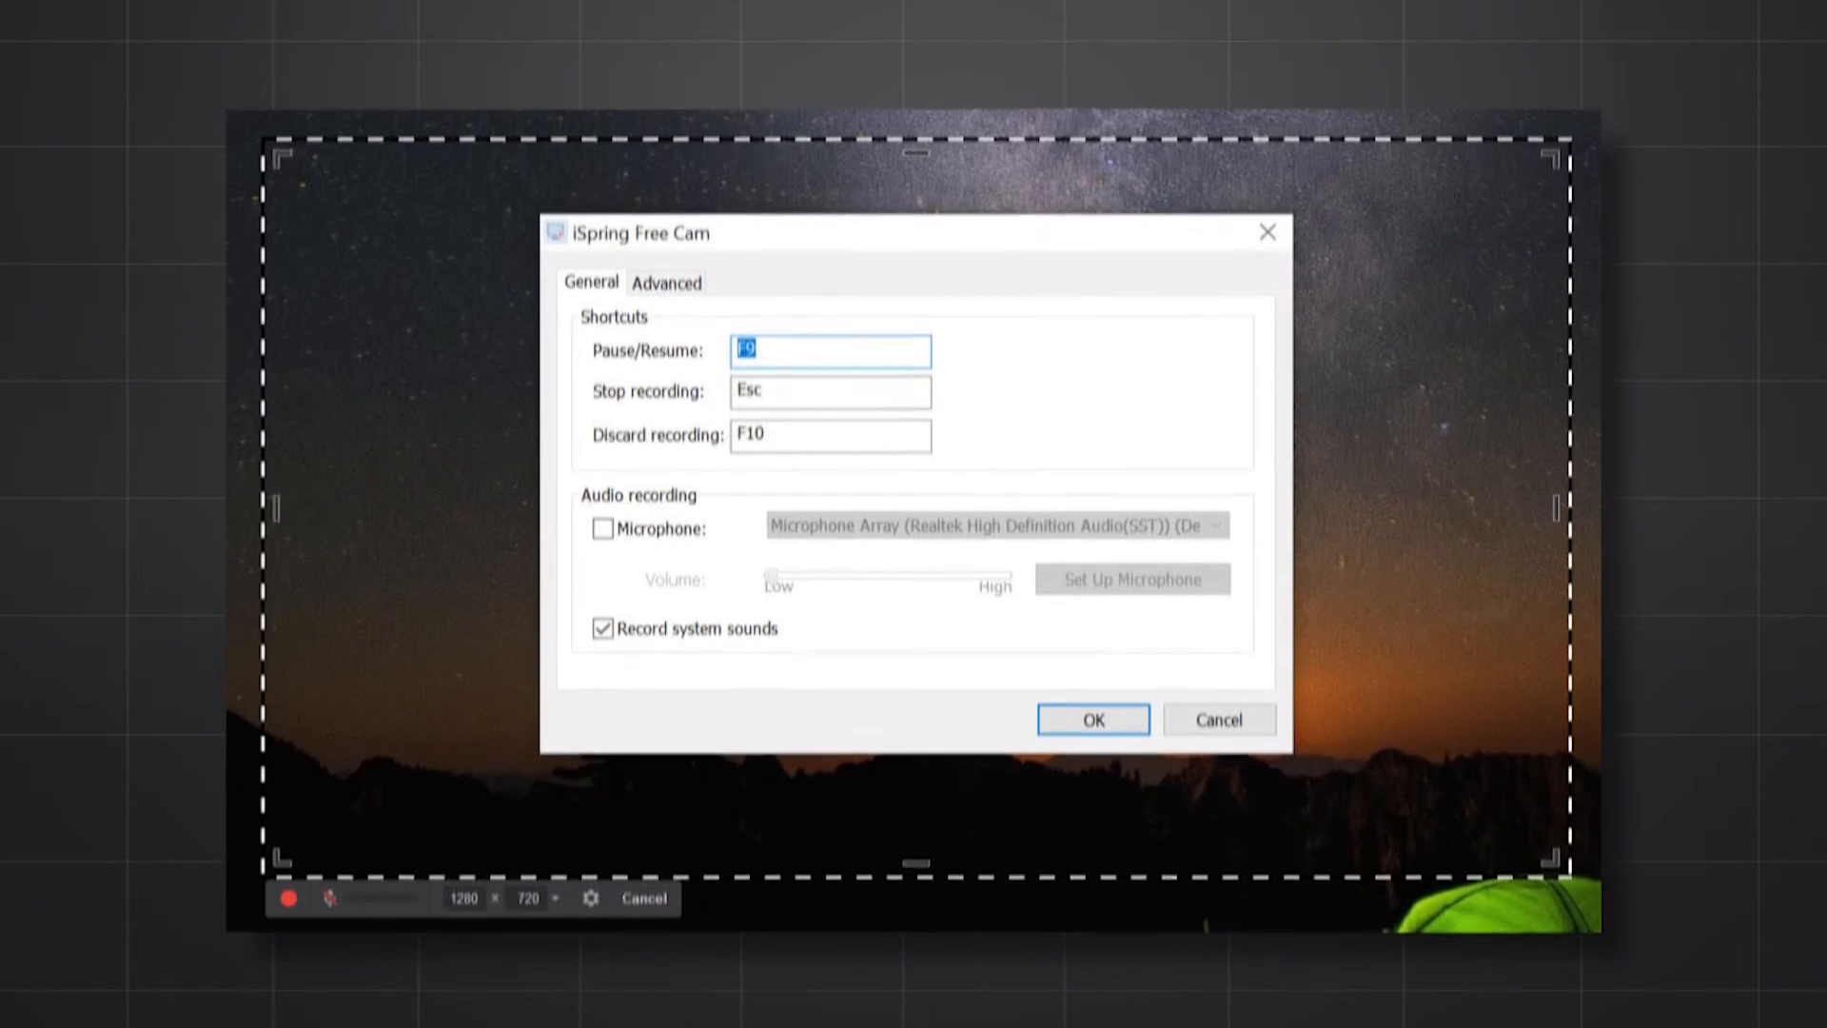
# Scroll the Loom homepage down past the hero video to the screen recorder section.
pyautogui.click(1092, 719)
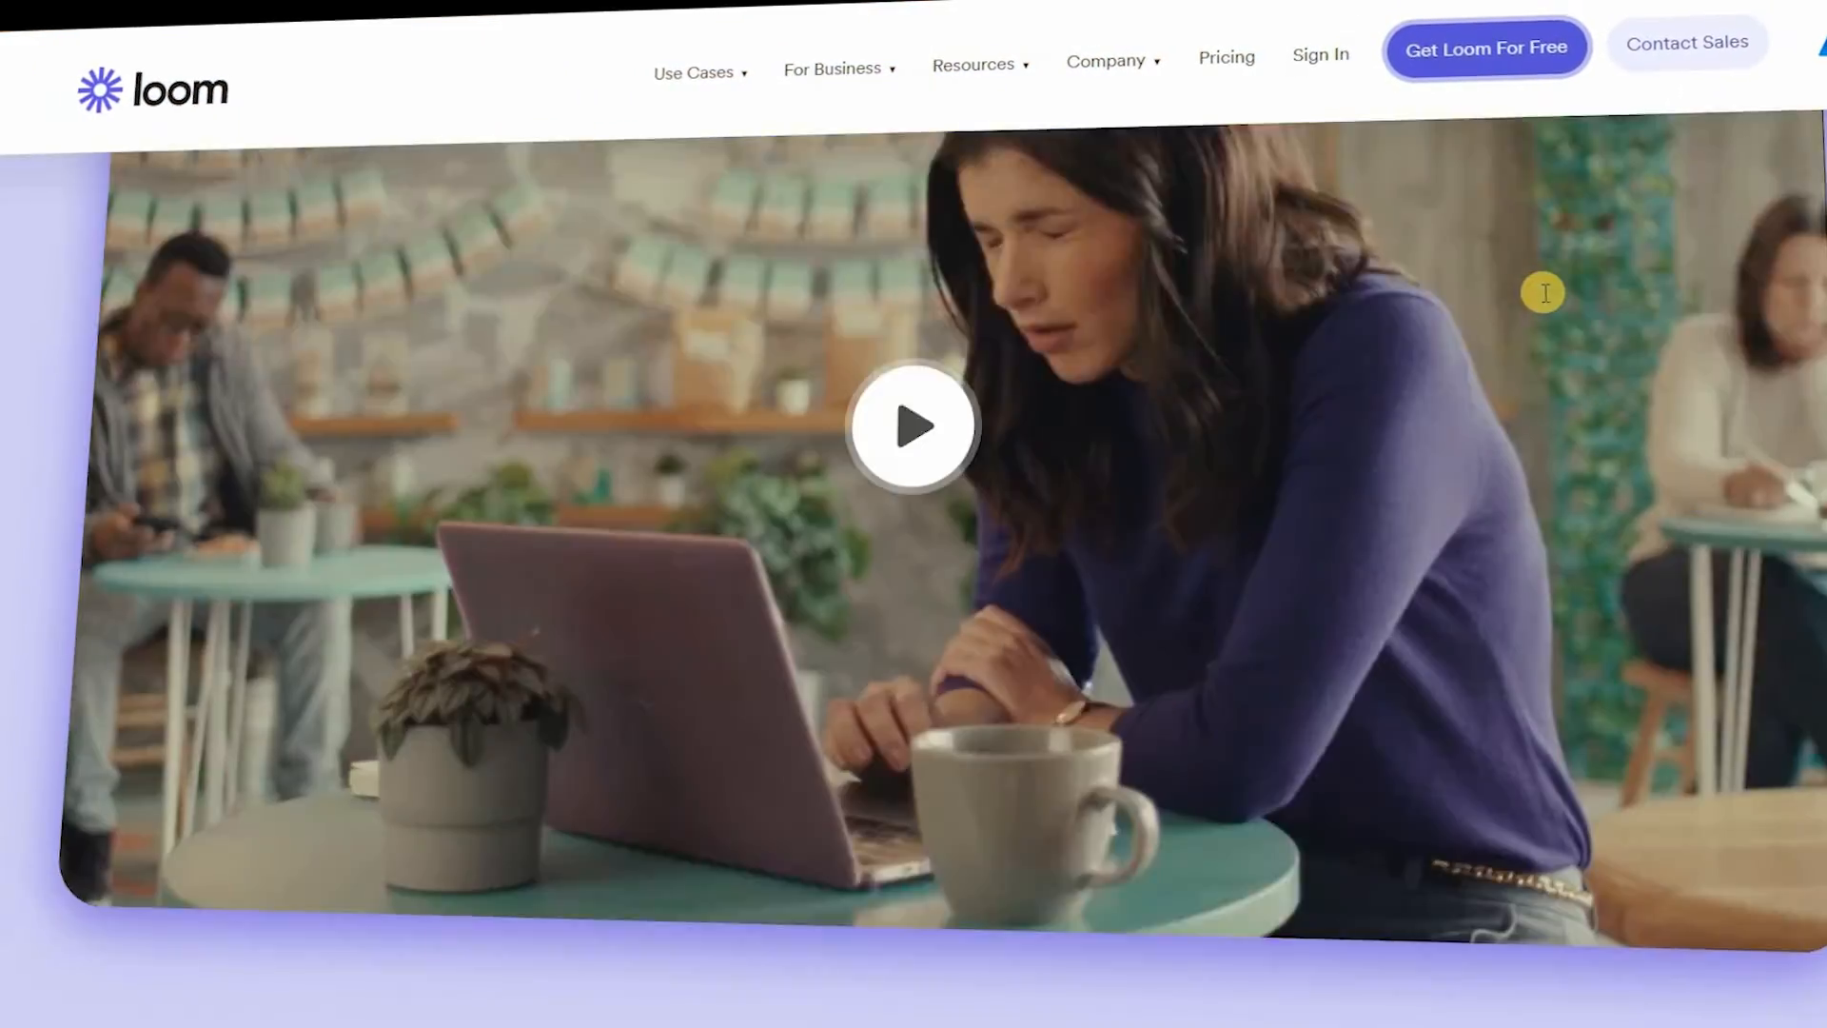
pyautogui.scroll(-3)
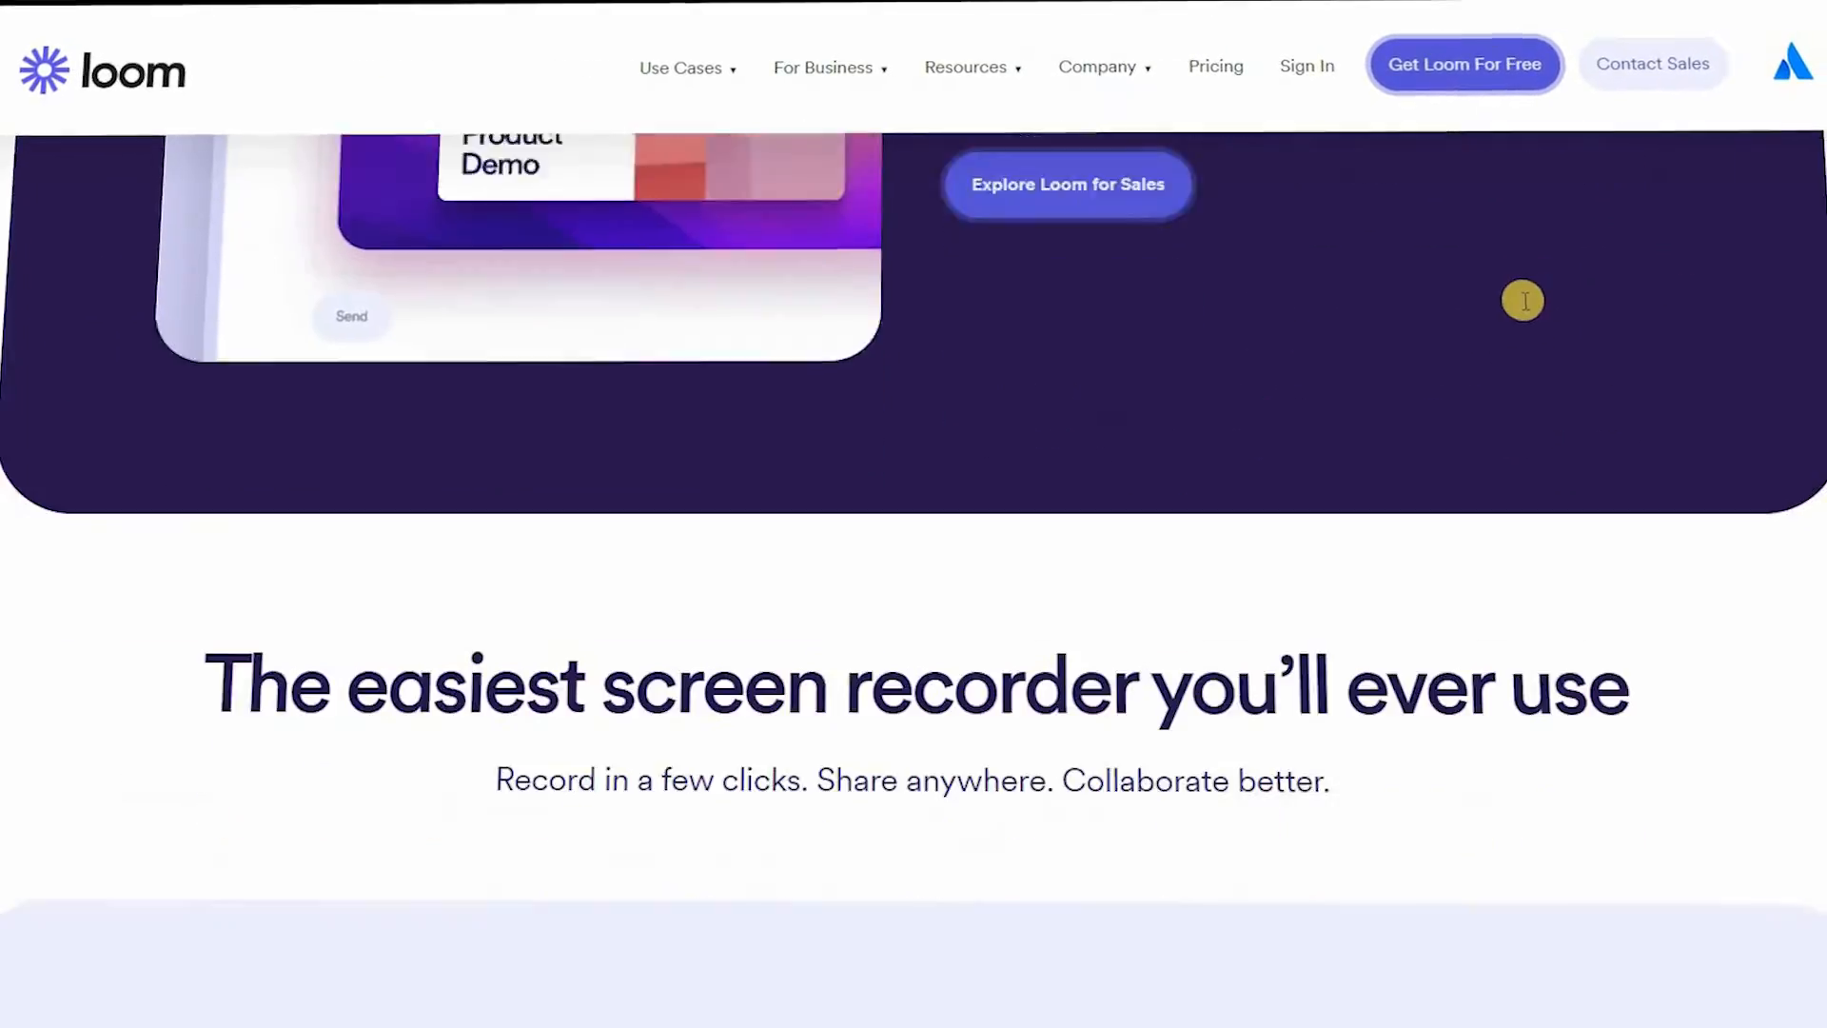
pyautogui.scroll(-3)
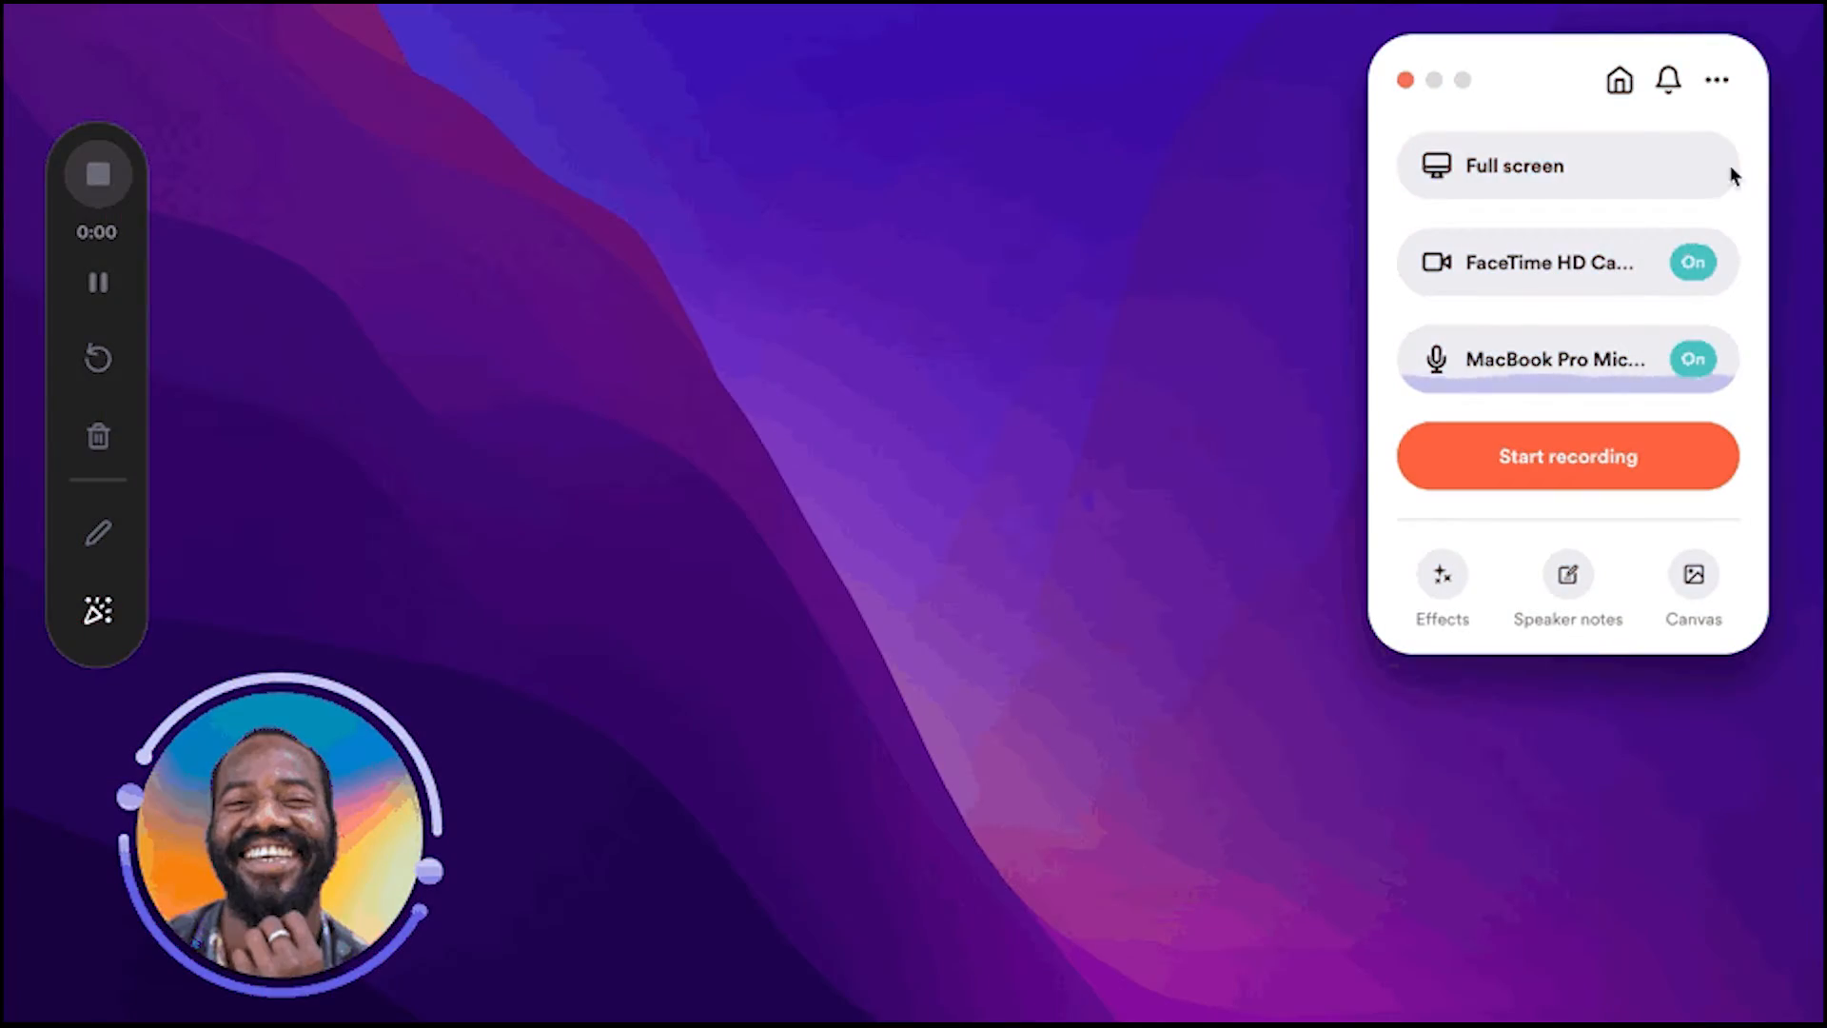
# Check the Full screen capture modes, then set the camera from FaceTime HD Camera to No Camera.
pyautogui.click(1513, 166)
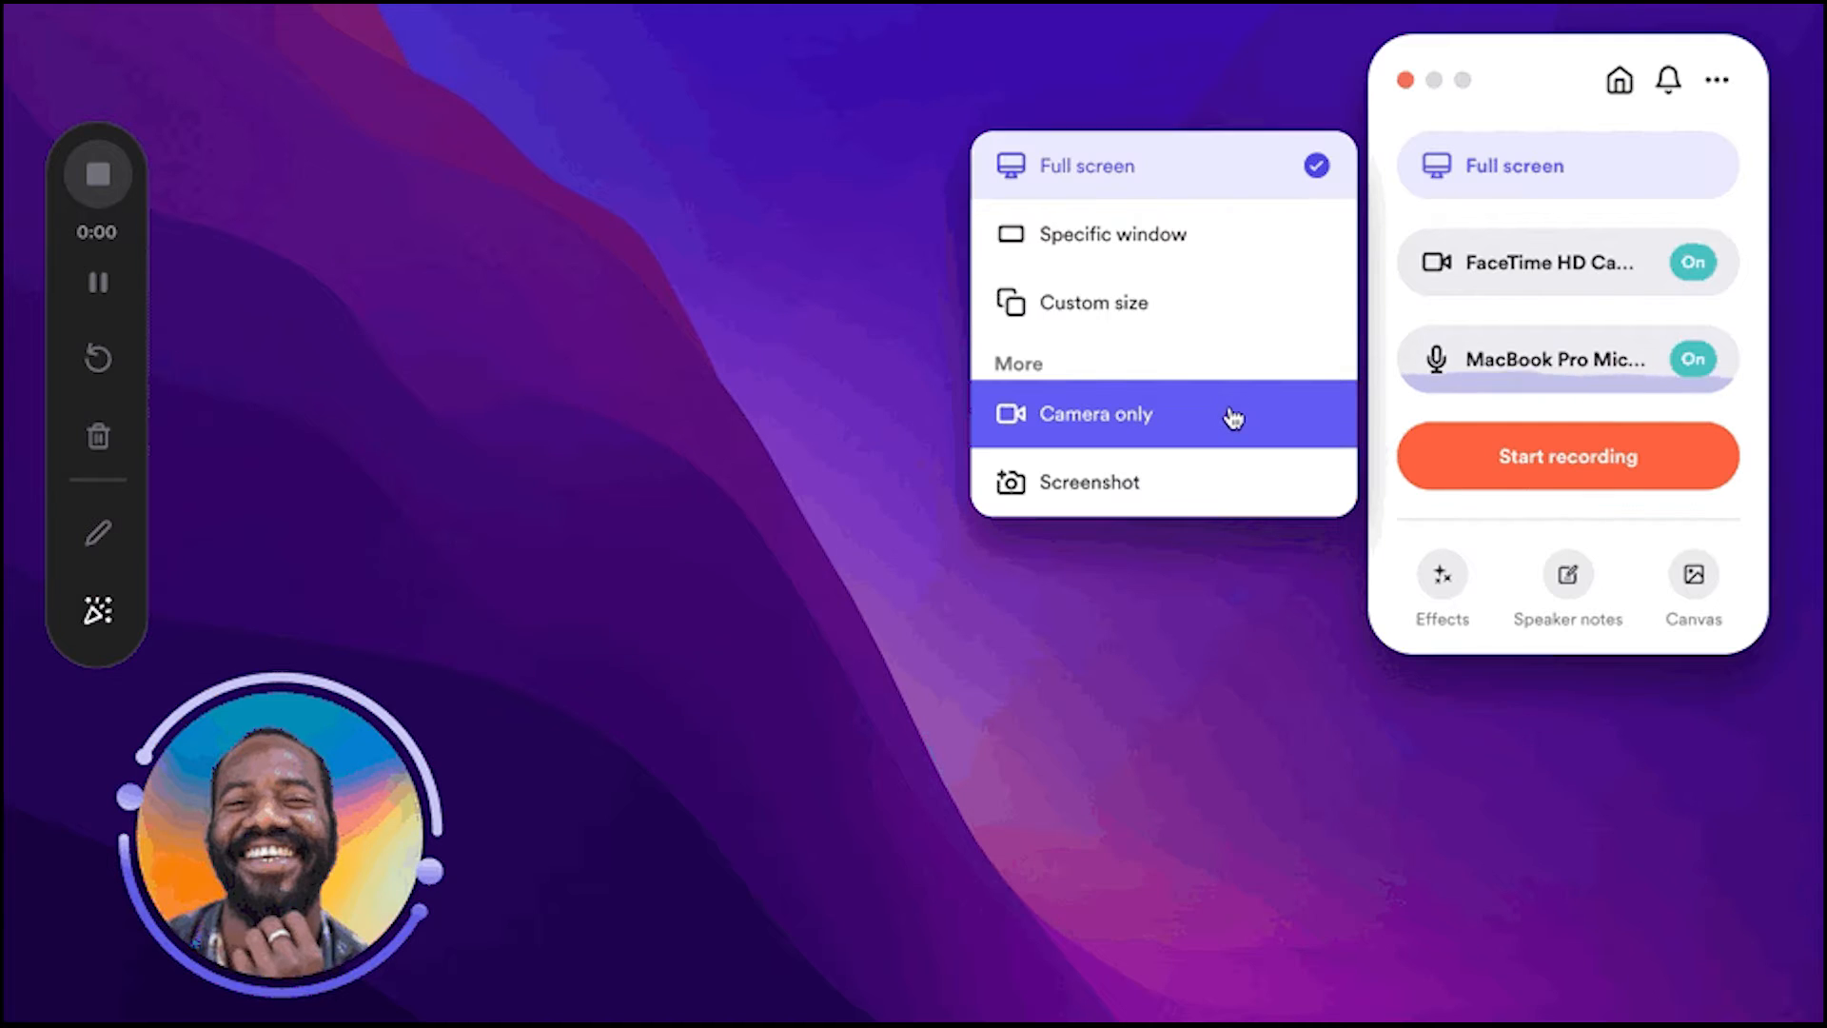
pyautogui.click(1567, 261)
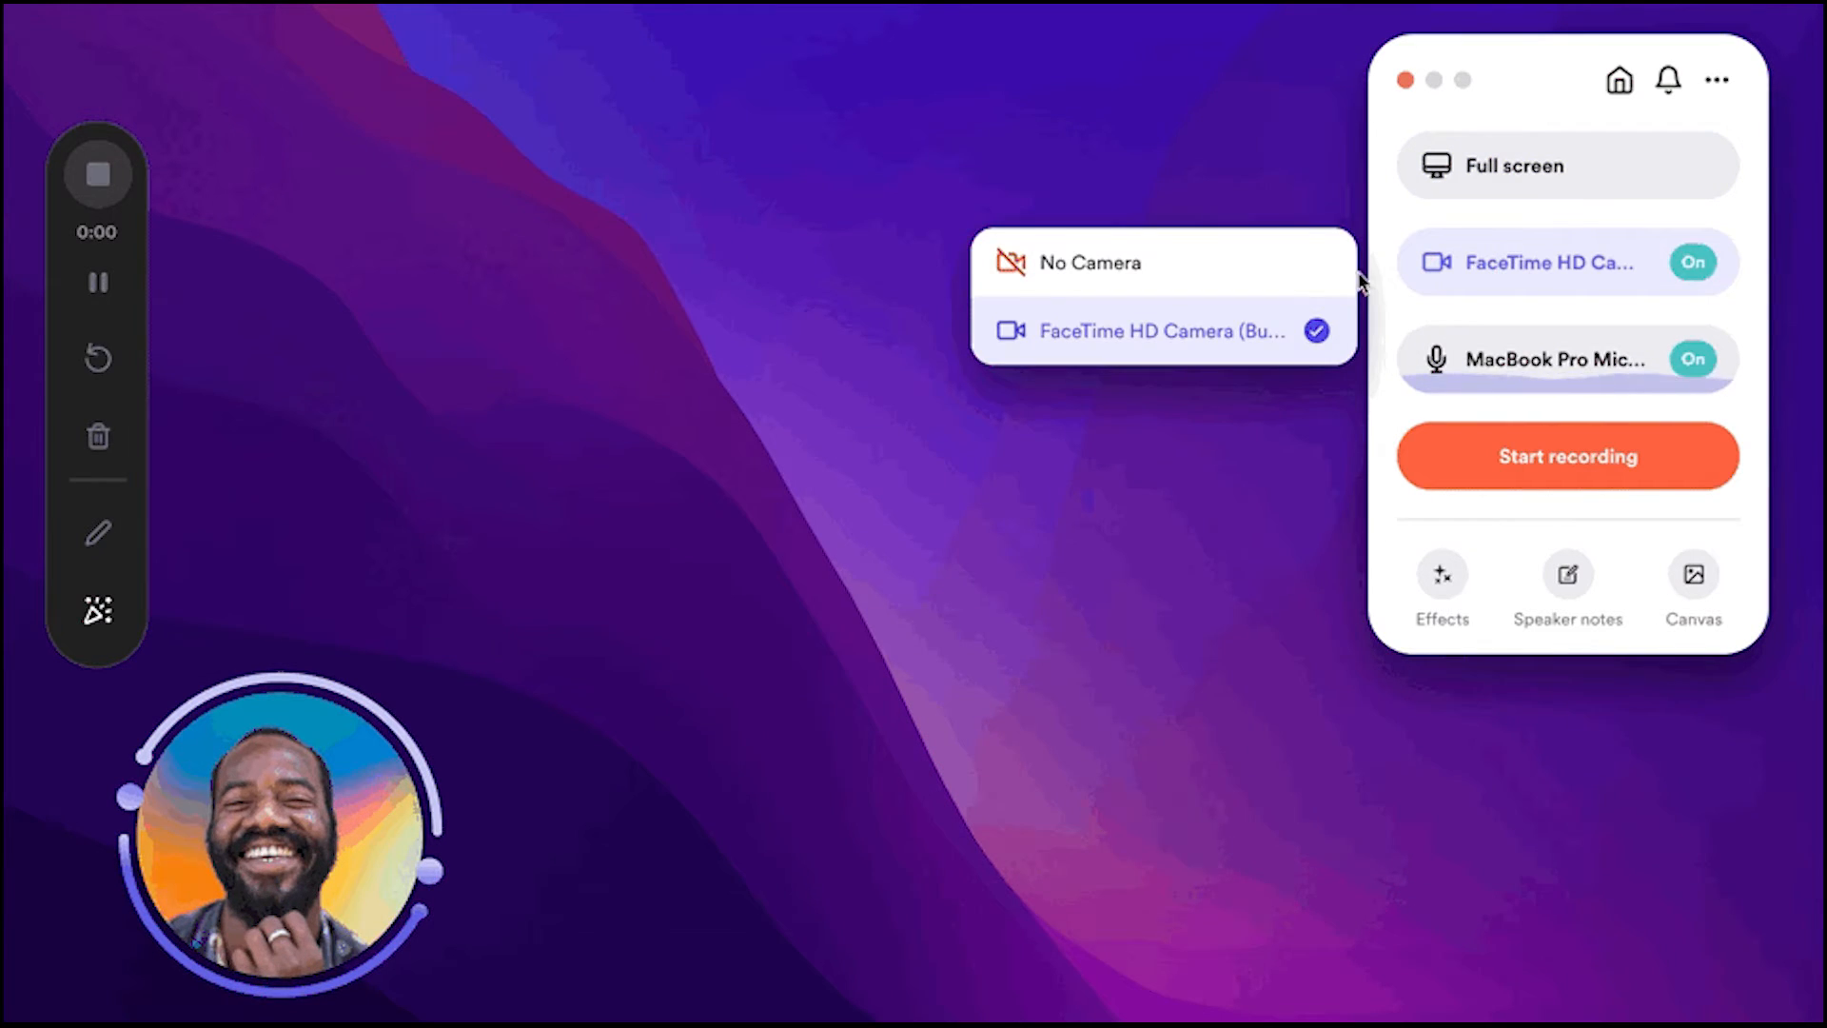
pyautogui.click(1088, 262)
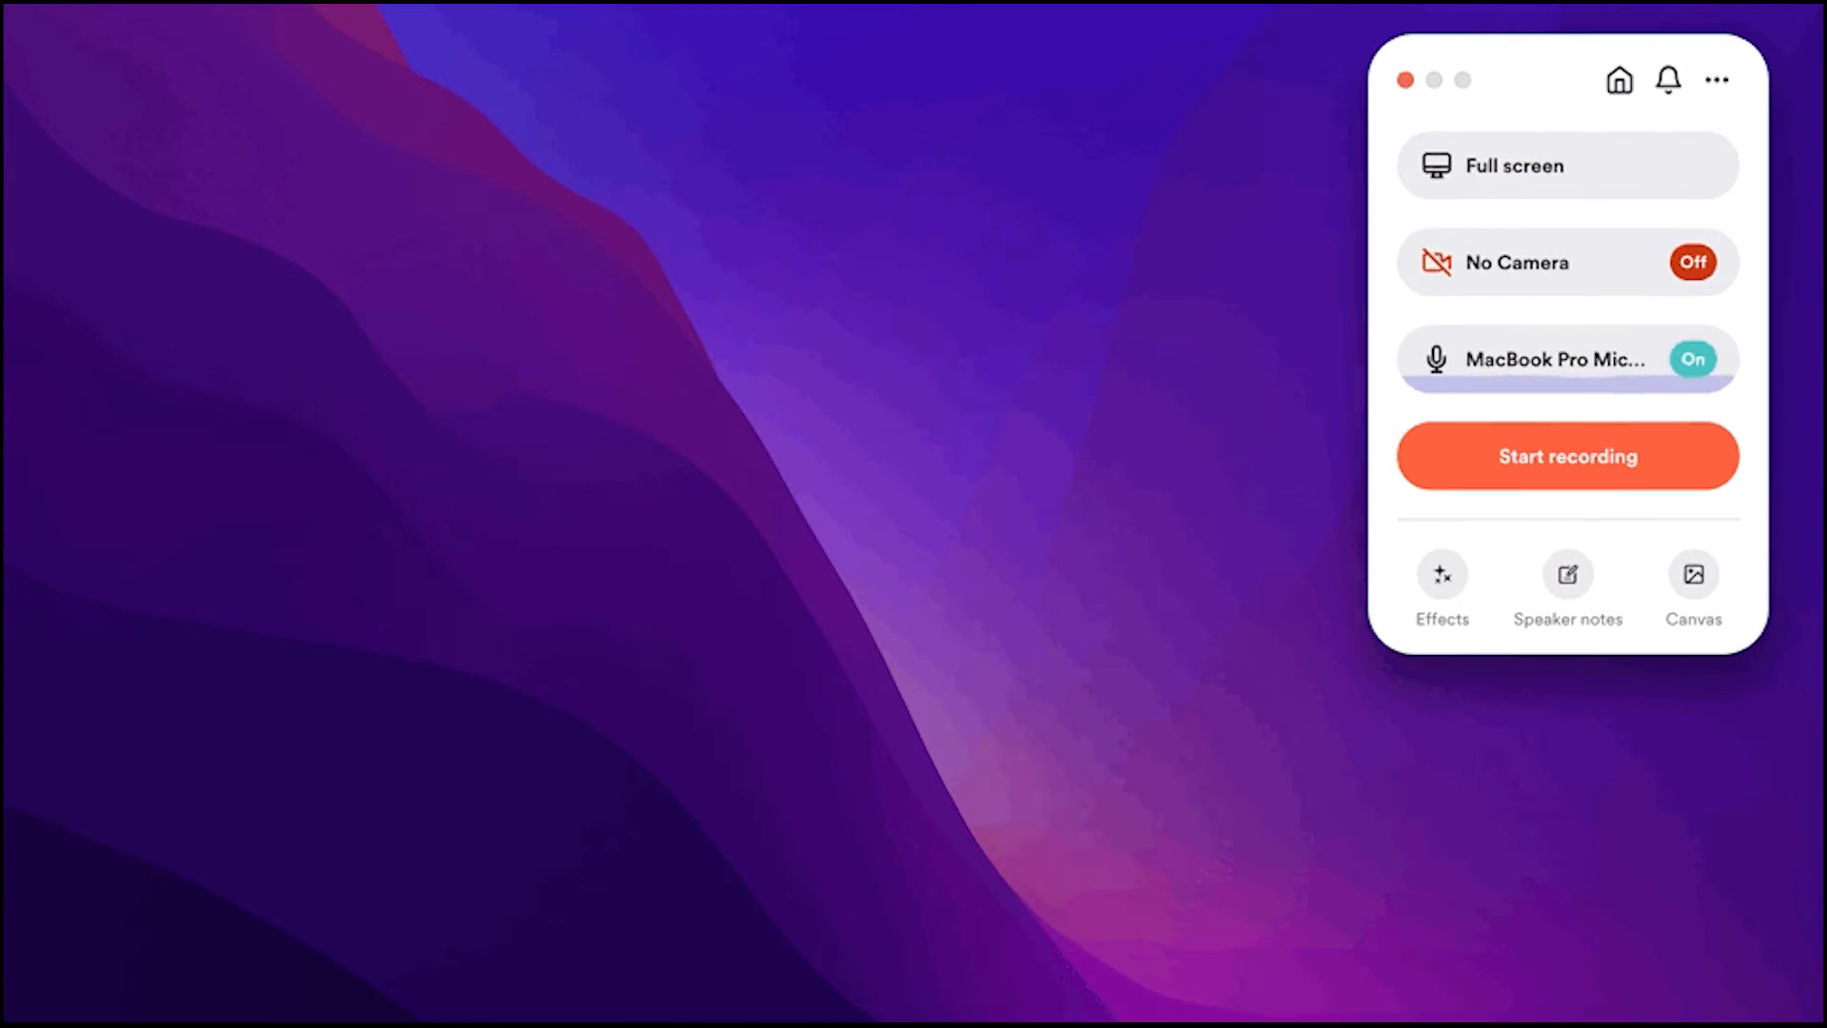
pyautogui.click(1567, 455)
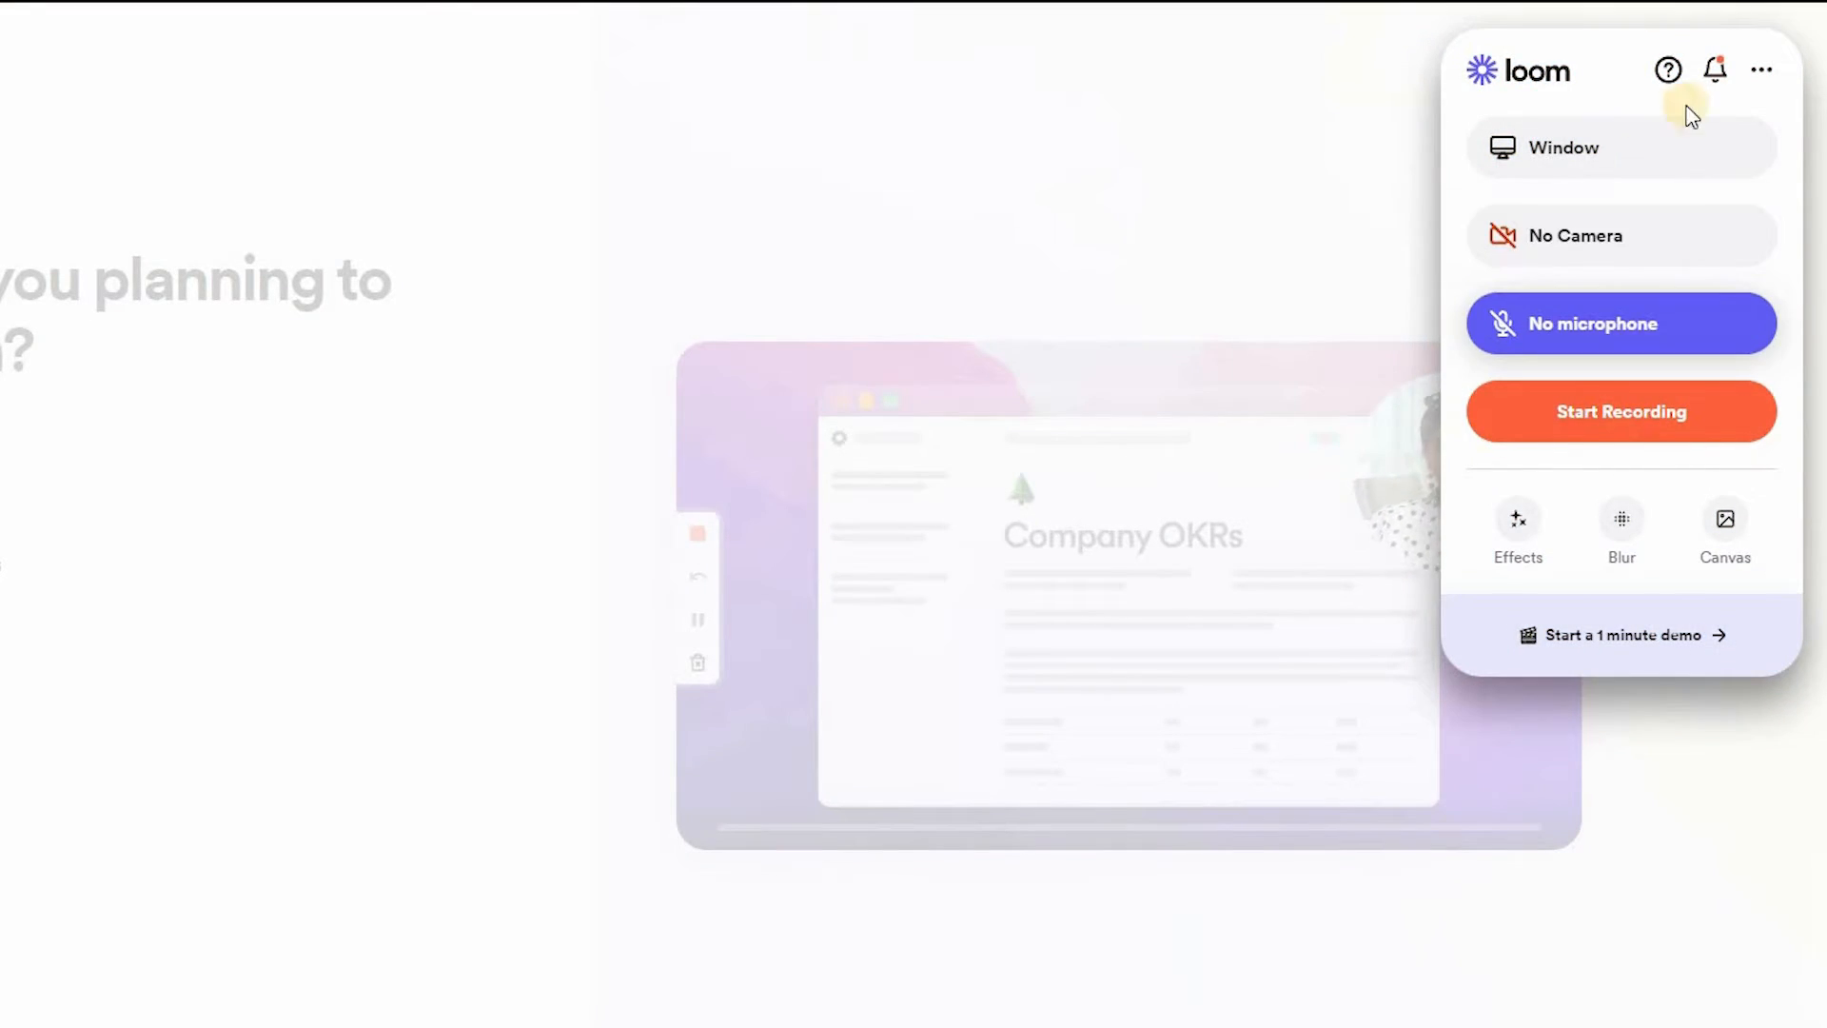
# Open Settings from the ••• menu and list the video quality choices Auto, 1080p and 720p.
pyautogui.click(1760, 71)
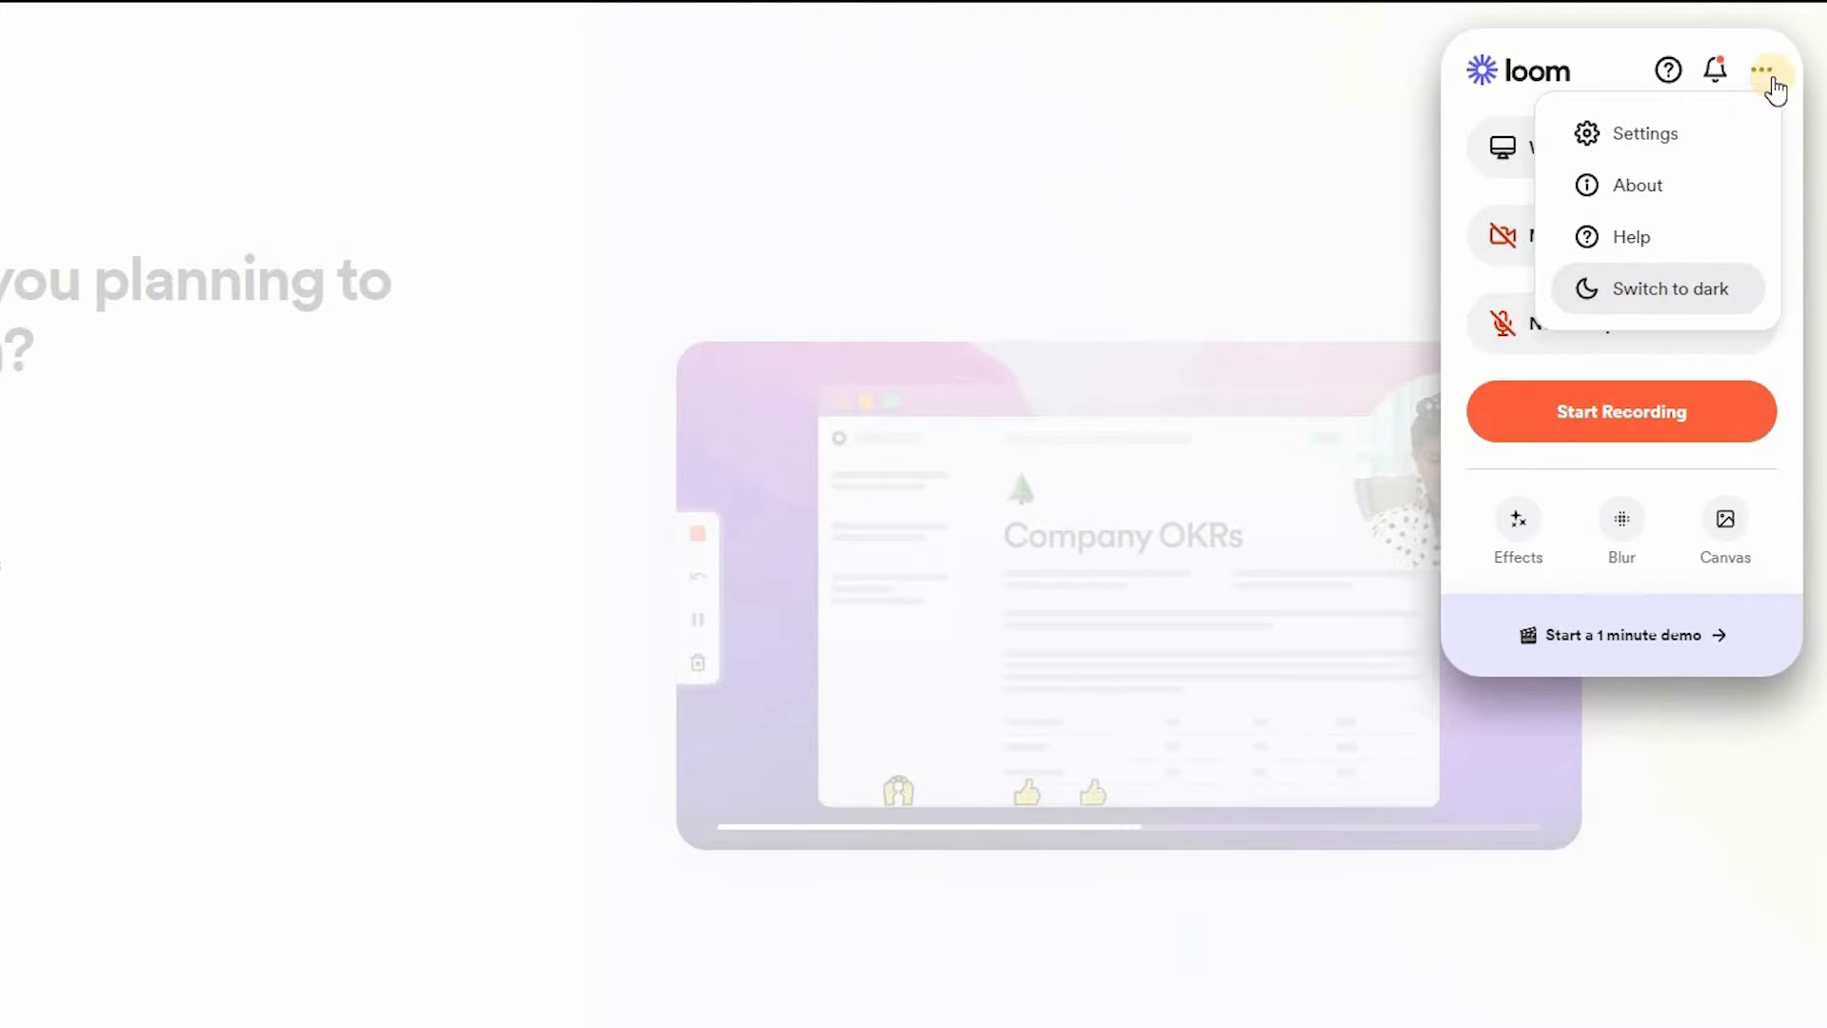
pyautogui.click(1645, 133)
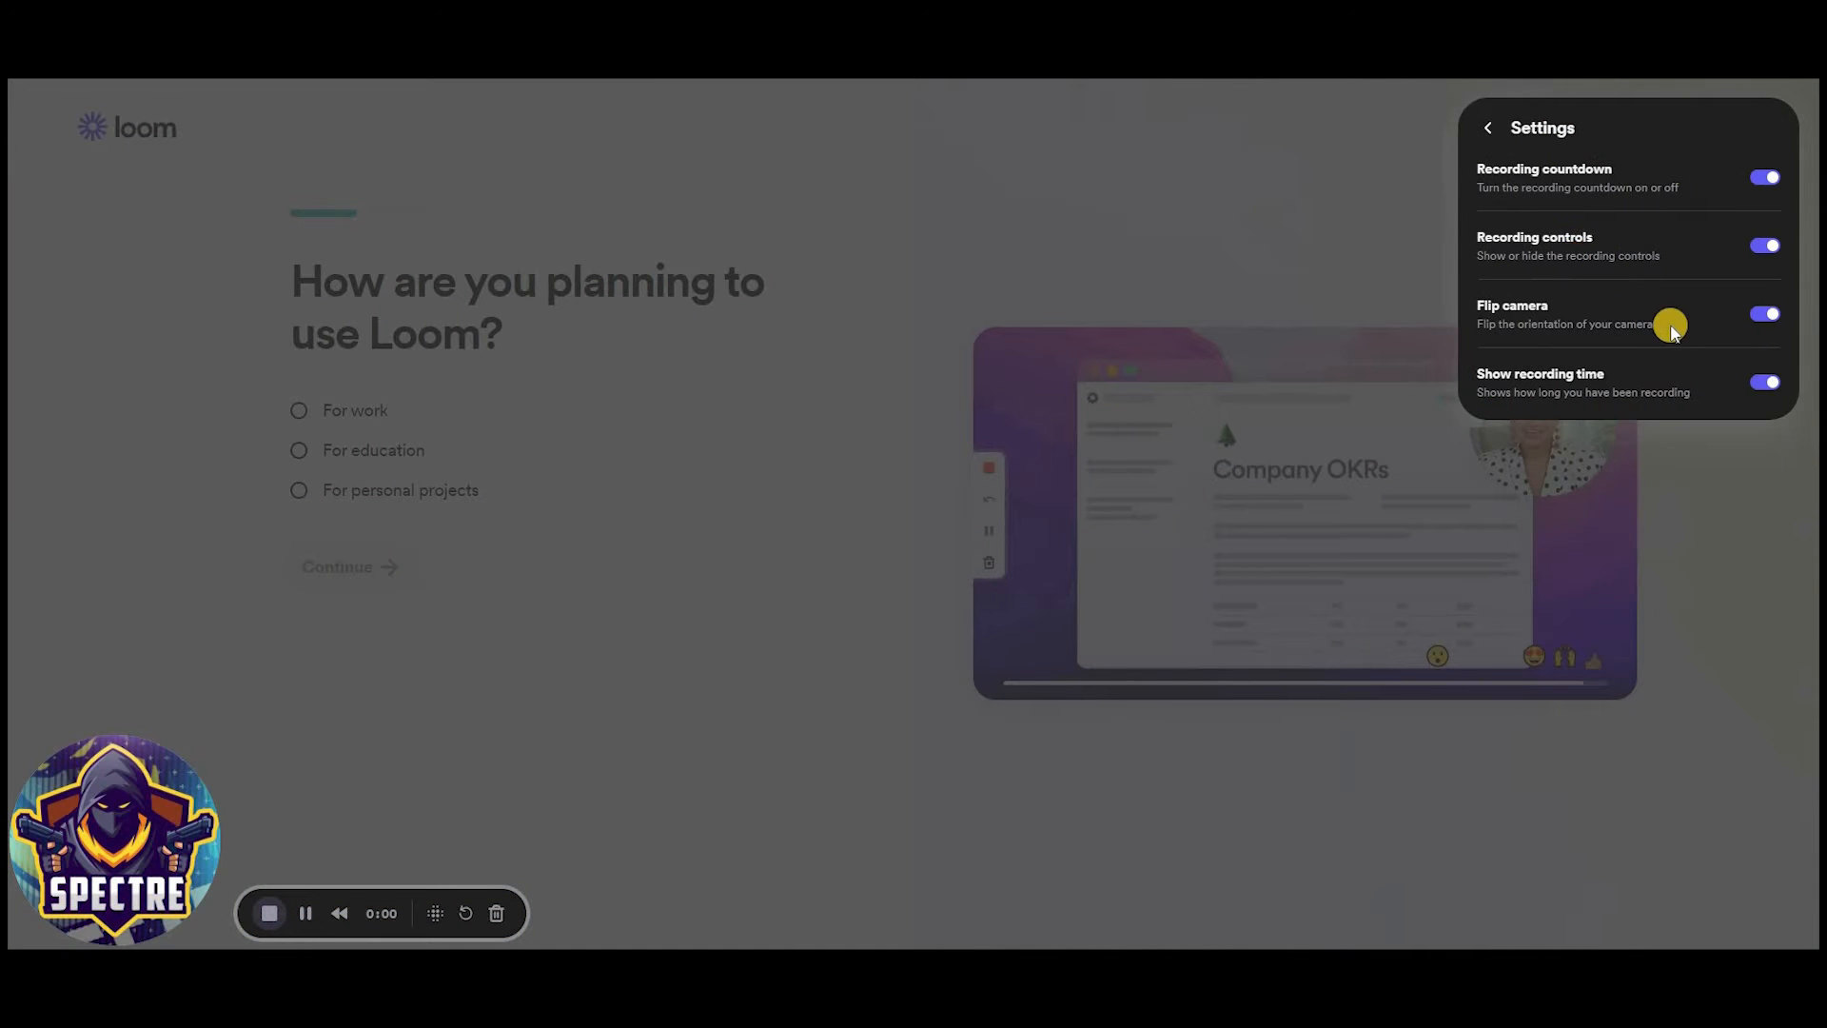
pyautogui.click(1727, 171)
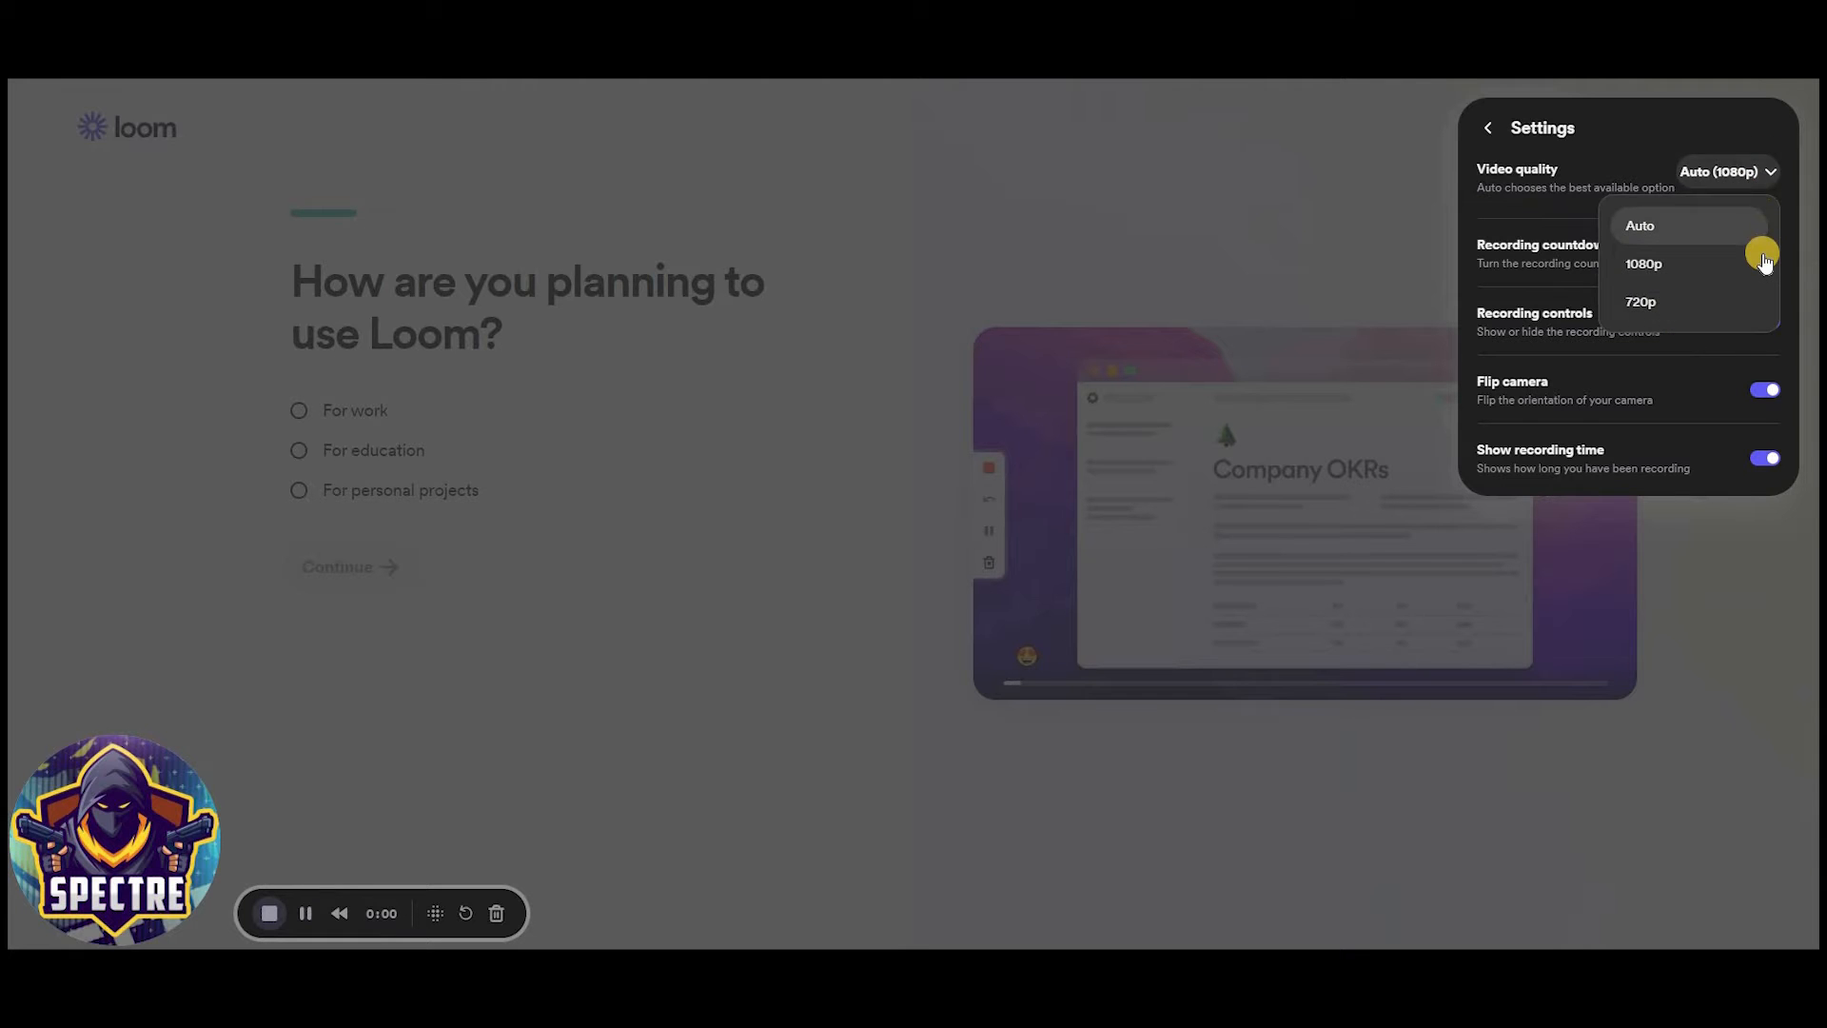